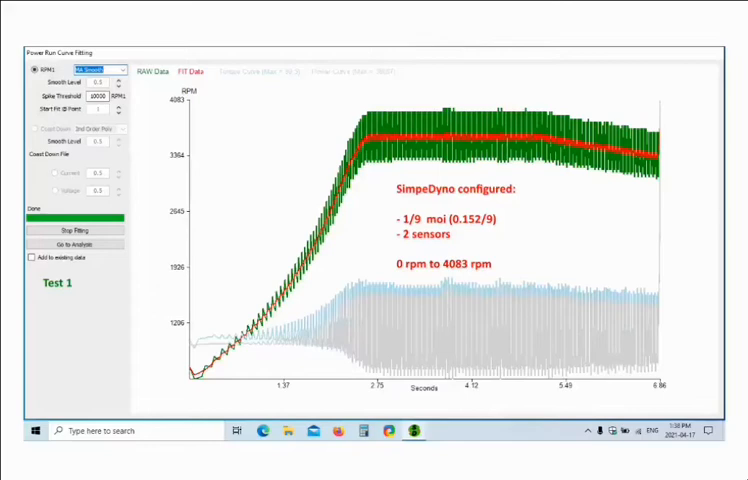
pyautogui.moveTo(484, 260)
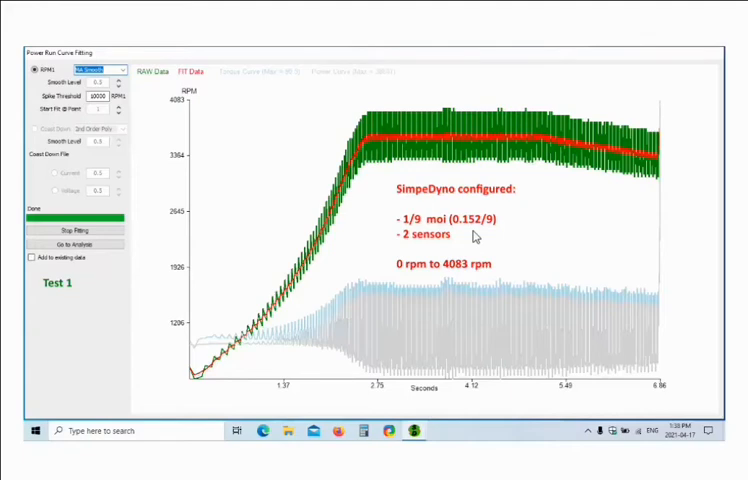
pyautogui.moveTo(240, 362)
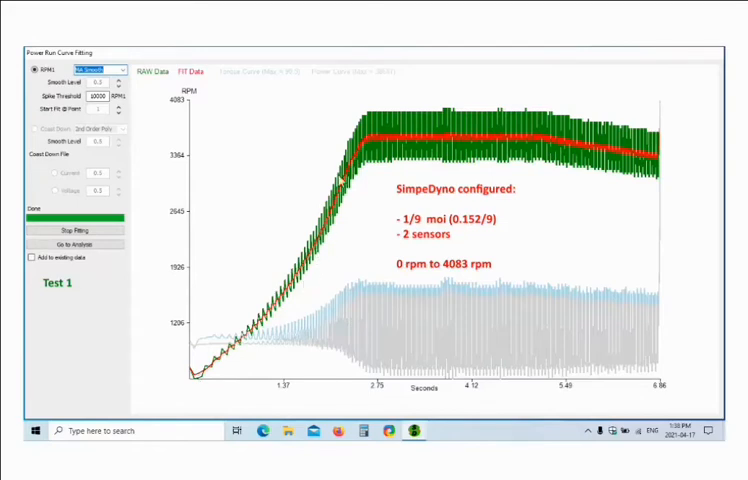
pyautogui.moveTo(304, 282)
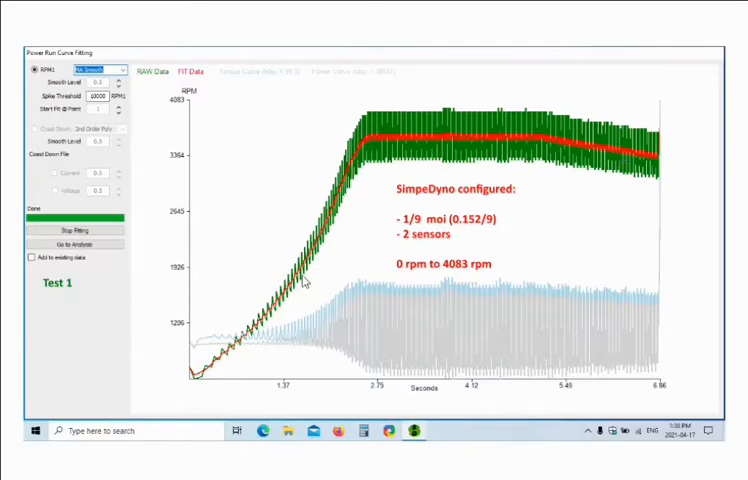
pyautogui.moveTo(470, 128)
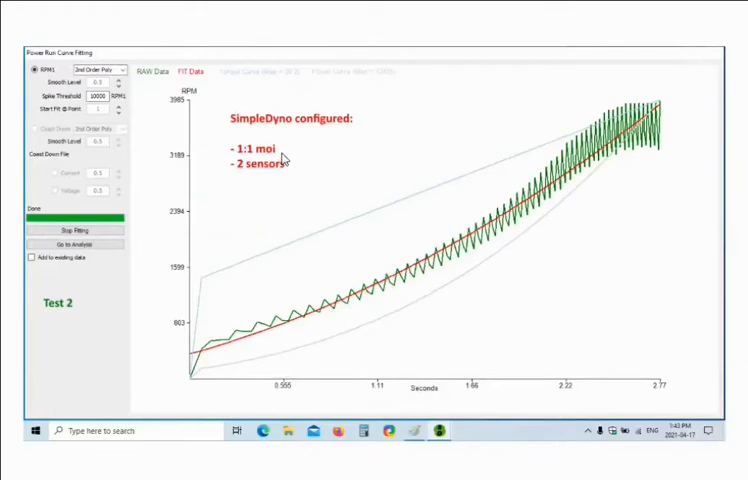
pyautogui.moveTo(248, 176)
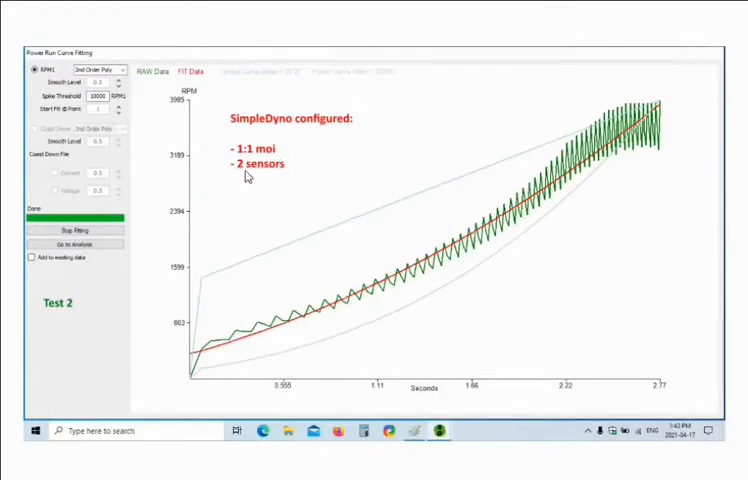
pyautogui.moveTo(282, 178)
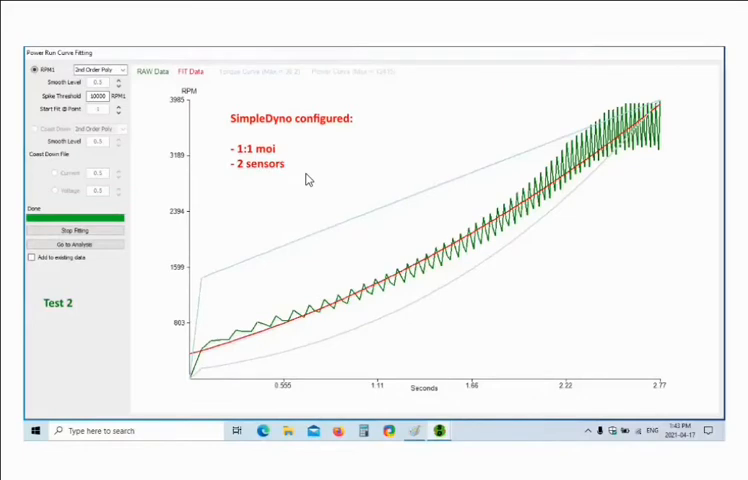
pyautogui.moveTo(244, 176)
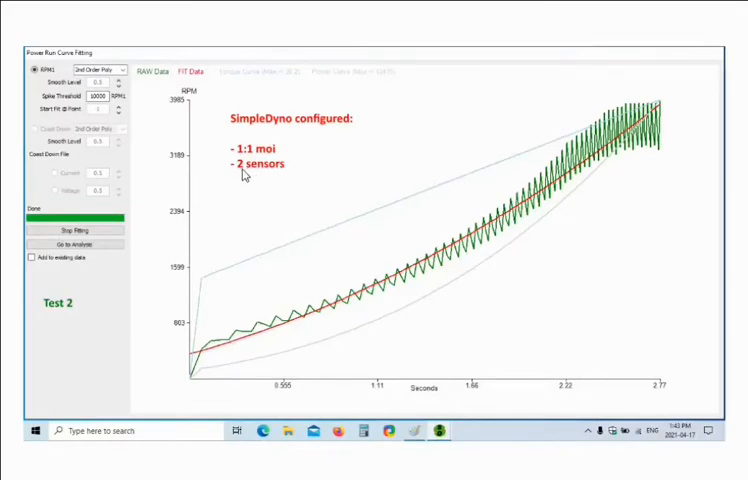
pyautogui.moveTo(266, 176)
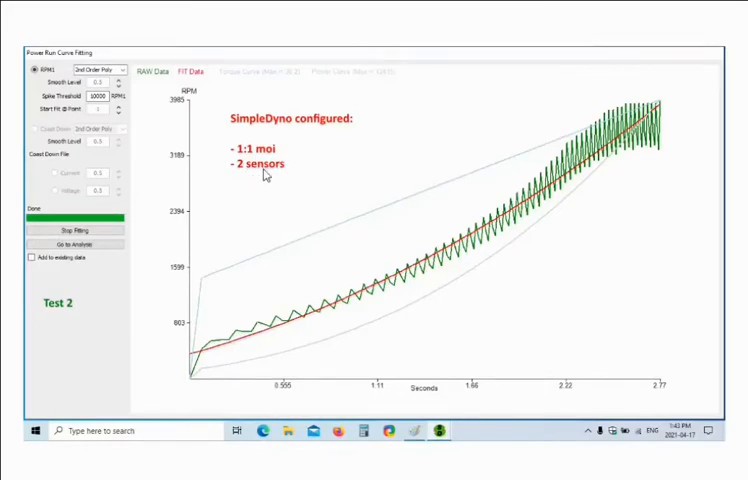
pyautogui.moveTo(300, 258)
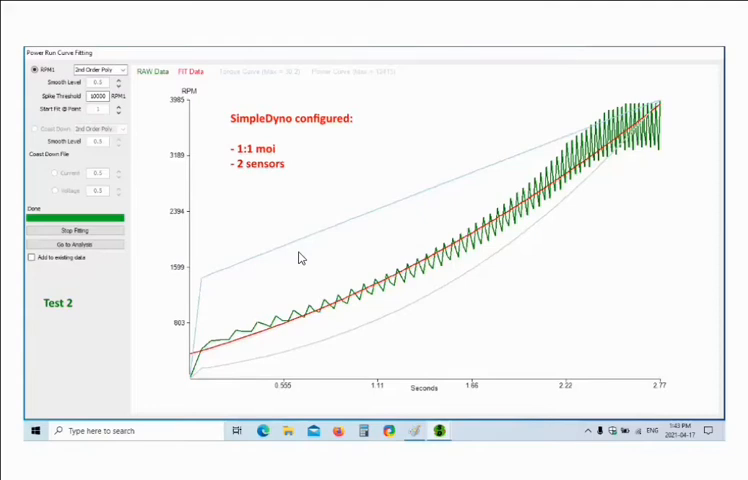
pyautogui.moveTo(340, 326)
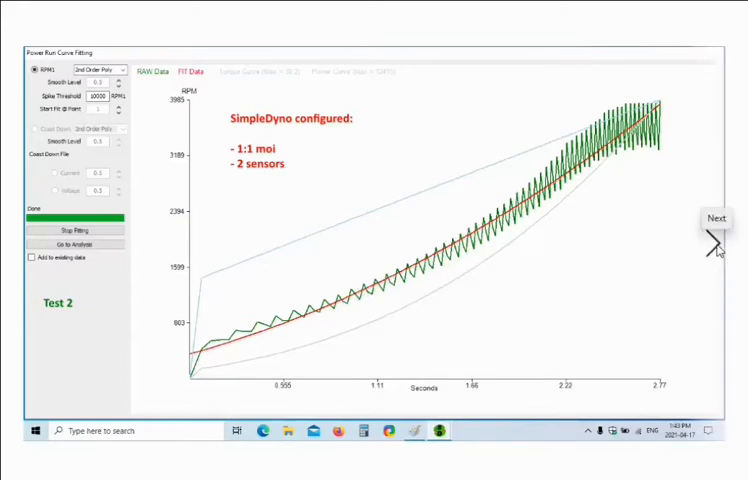
# Advance the slideshow to the Test 3 curve-fit with 1:1 moi and six sensors
pyautogui.click(712, 218)
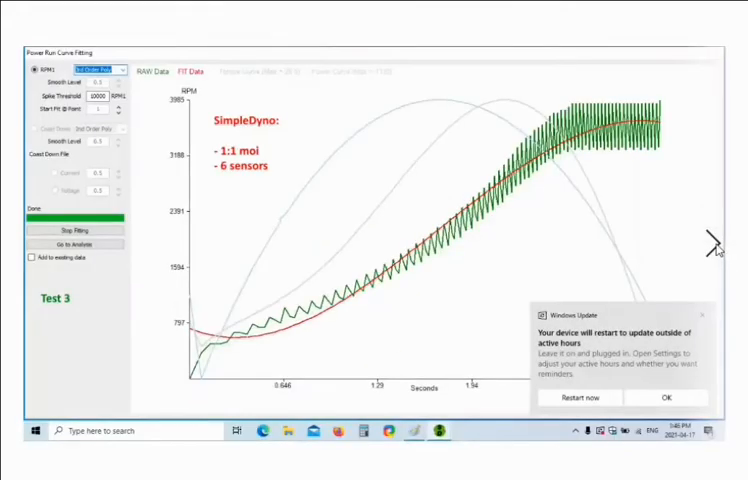
pyautogui.moveTo(302, 284)
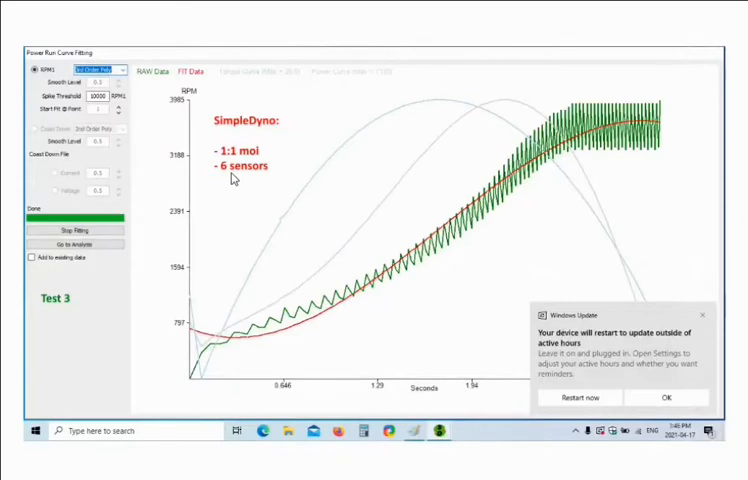
pyautogui.moveTo(248, 164)
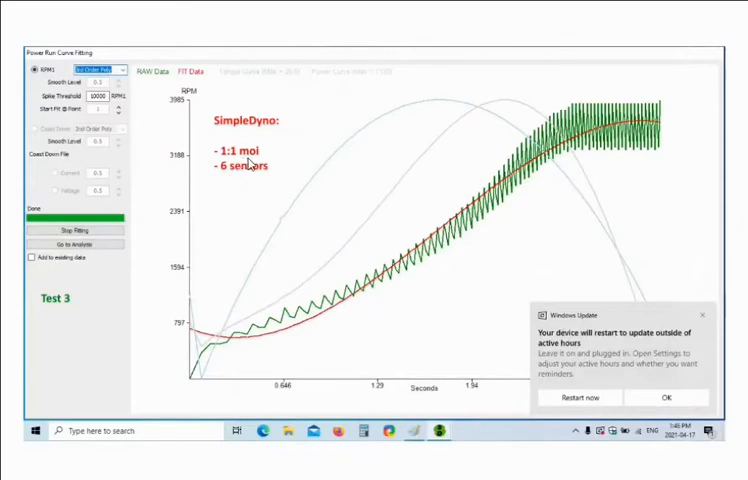
pyautogui.moveTo(228, 180)
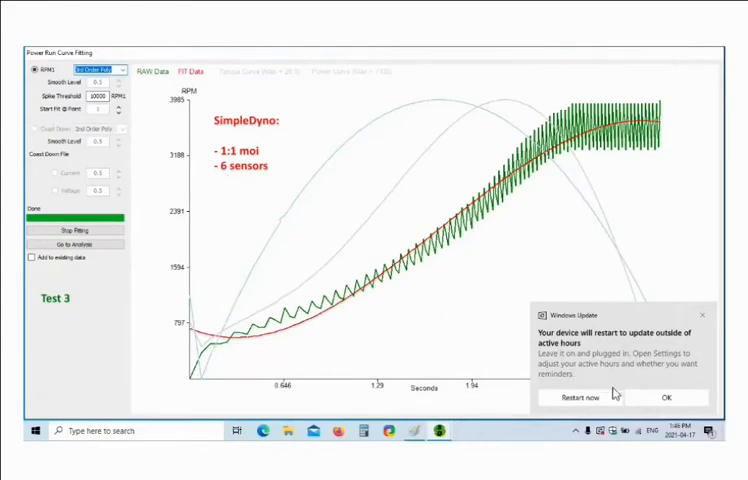
pyautogui.moveTo(346, 276)
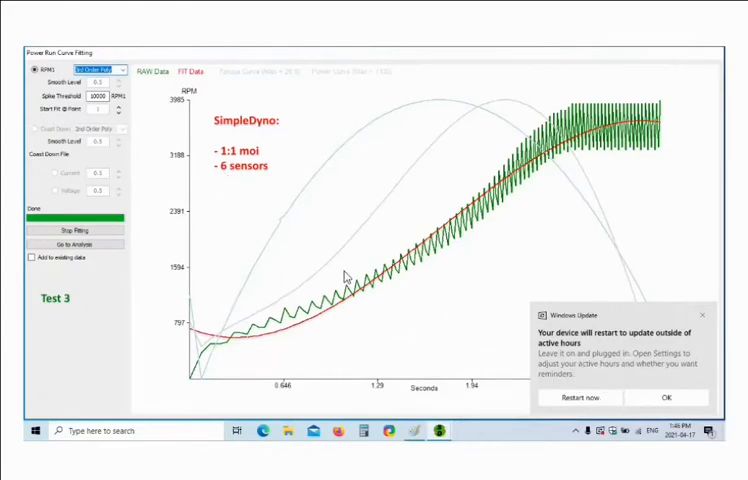
pyautogui.moveTo(296, 224)
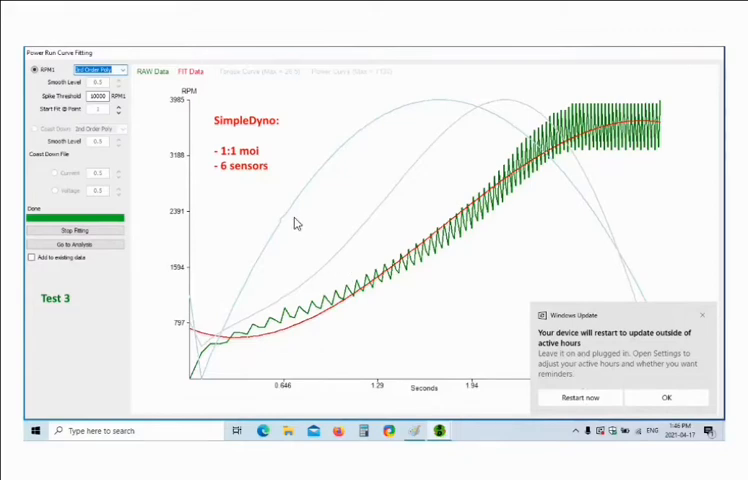
pyautogui.moveTo(228, 176)
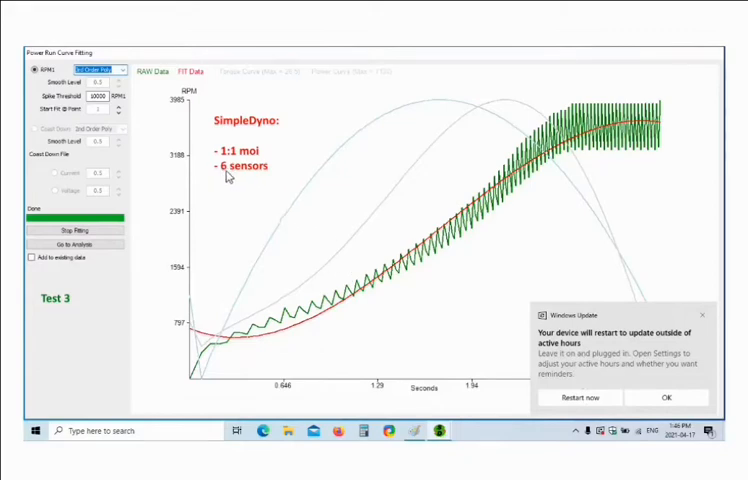
pyautogui.moveTo(278, 338)
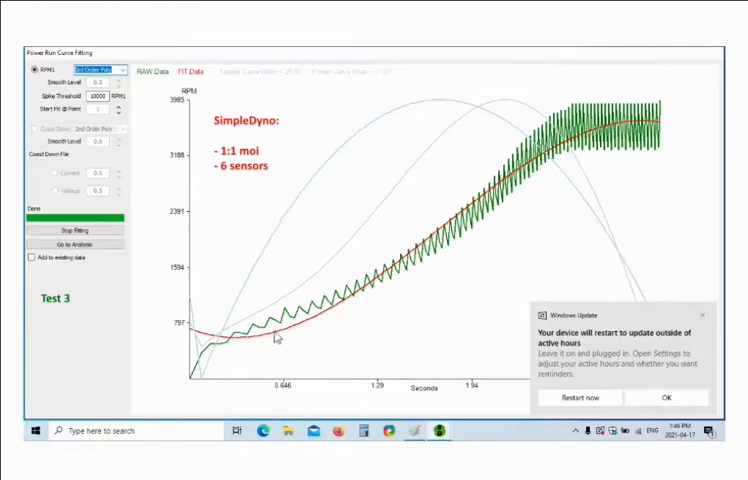
pyautogui.moveTo(656, 130)
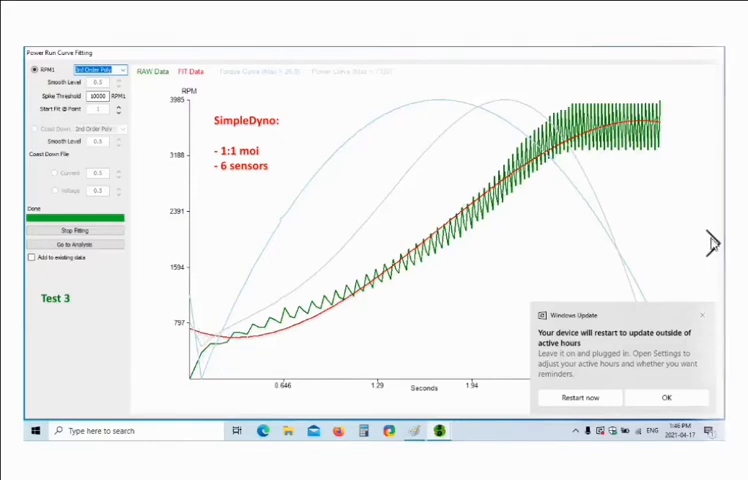
# Show Test 3's power and roller torque curves against roller RPM with peak values
pyautogui.click(76, 244)
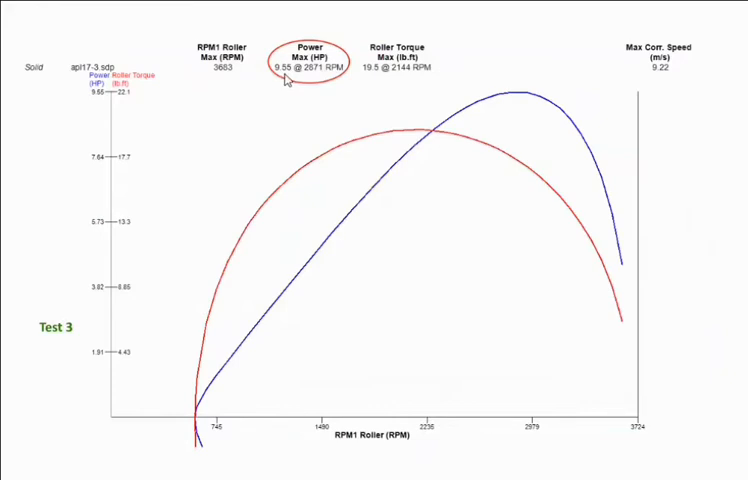
pyautogui.moveTo(320, 102)
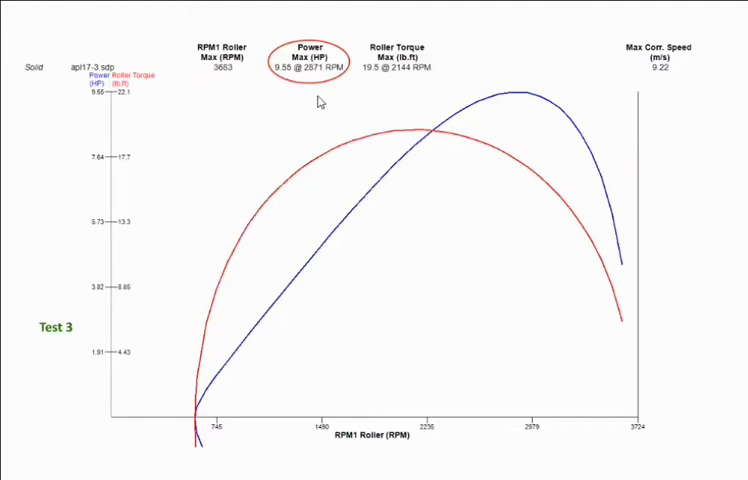
pyautogui.moveTo(648, 184)
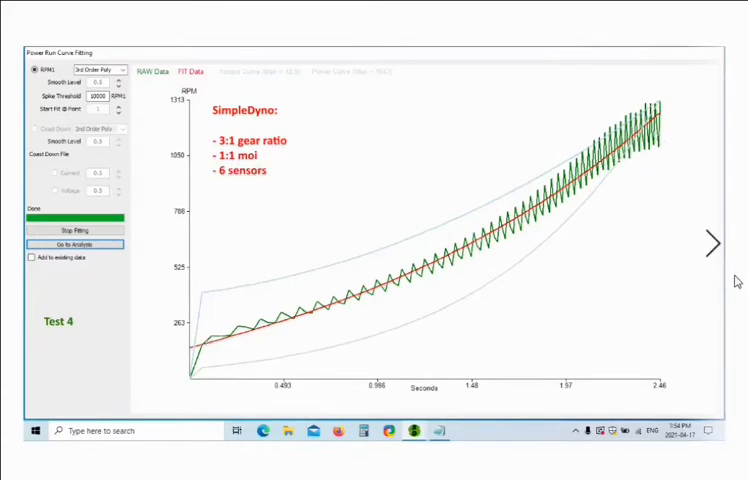
pyautogui.click(76, 244)
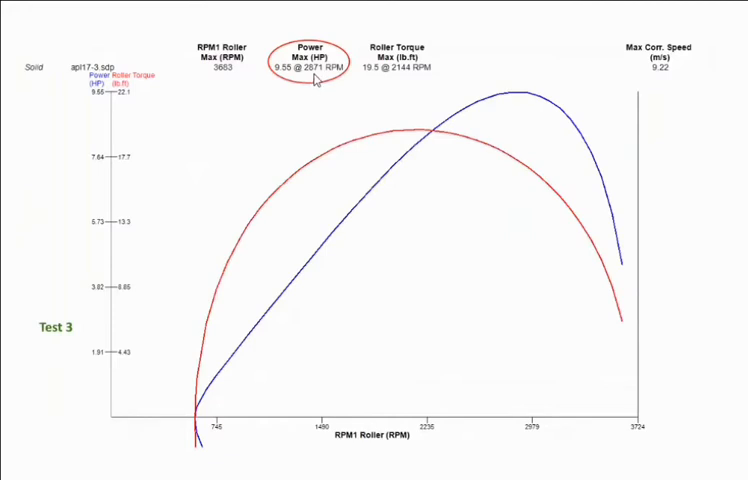
pyautogui.moveTo(712, 244)
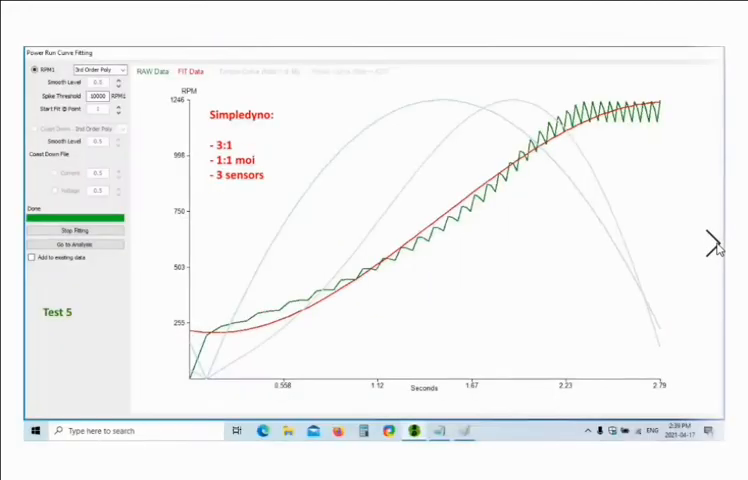
pyautogui.moveTo(676, 260)
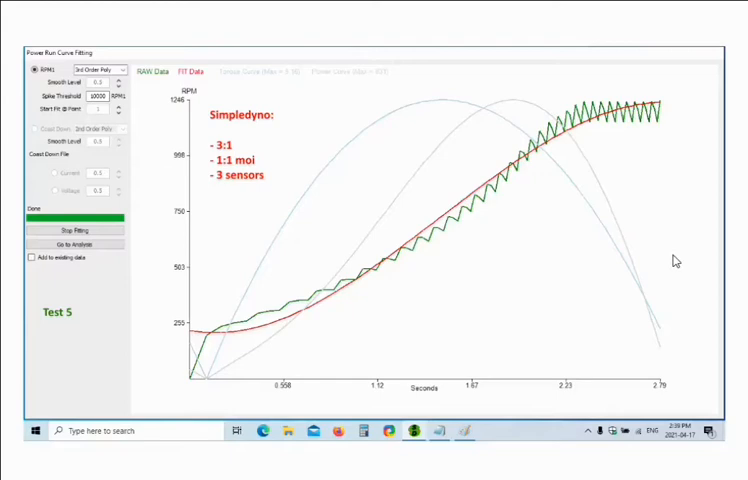
pyautogui.moveTo(360, 180)
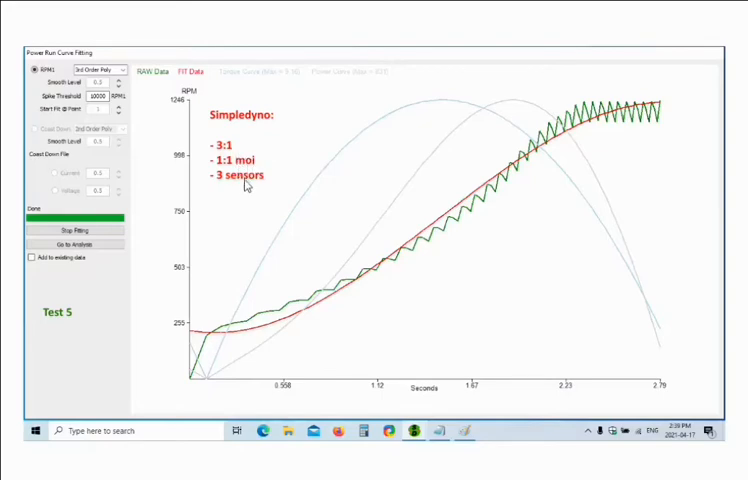
pyautogui.moveTo(250, 184)
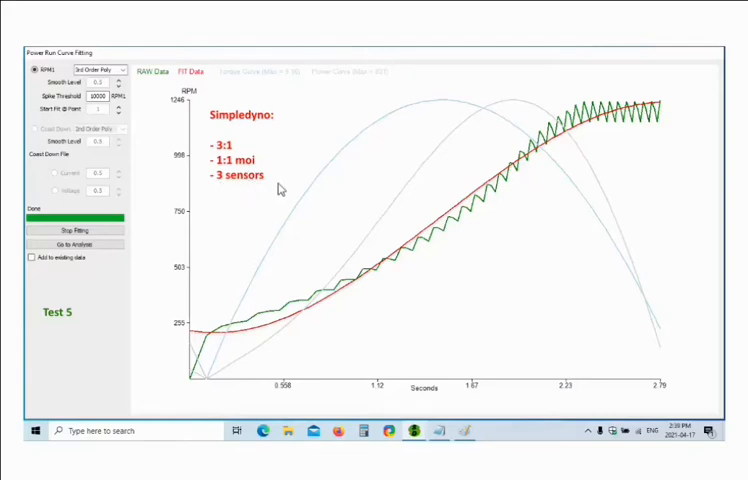
pyautogui.moveTo(524, 176)
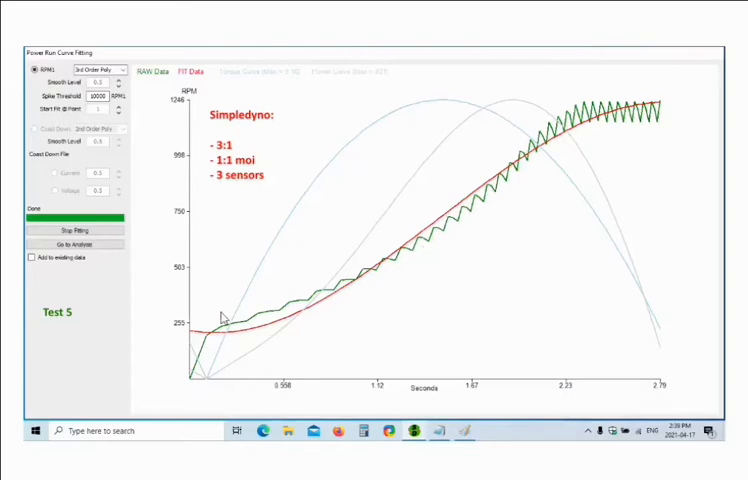
pyautogui.click(76, 244)
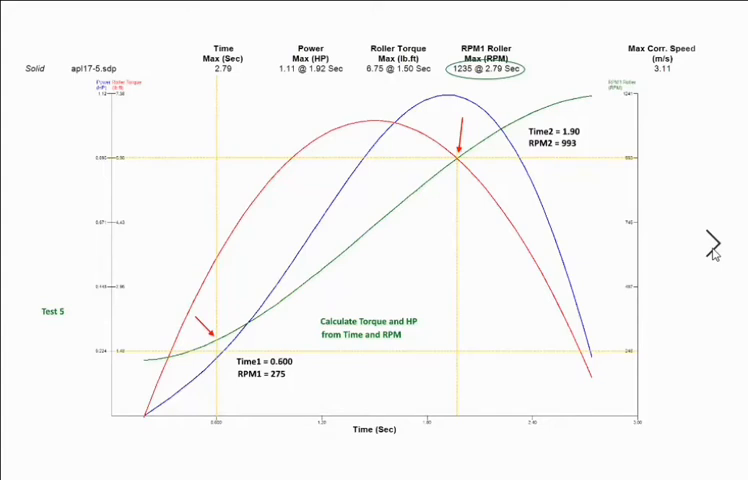
pyautogui.moveTo(170, 360)
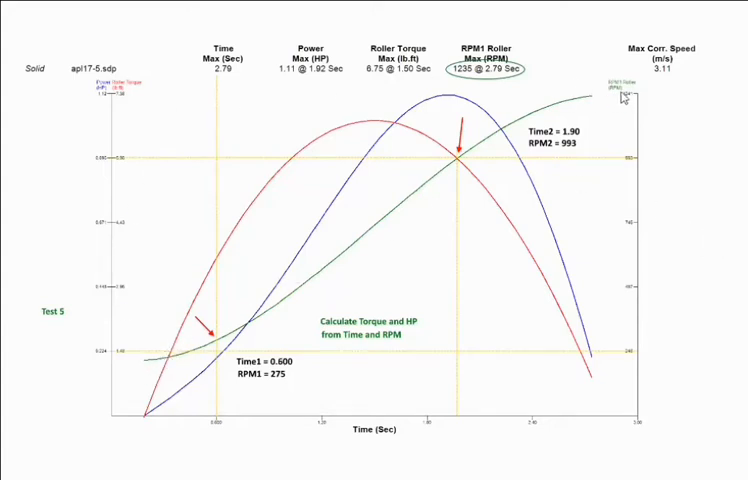
pyautogui.moveTo(344, 258)
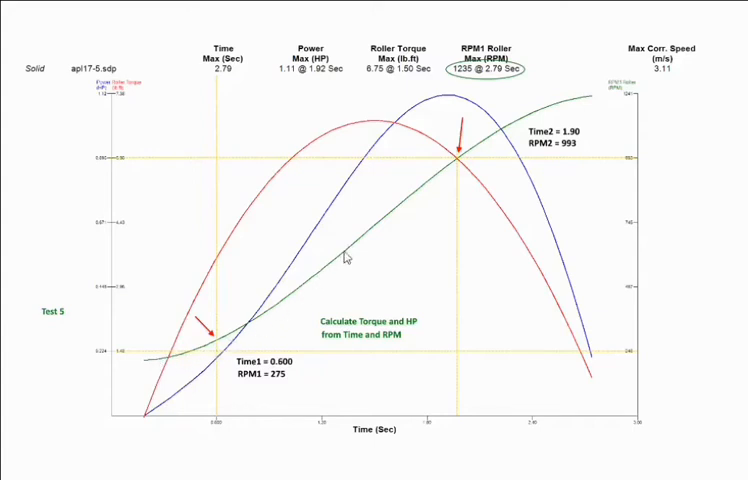
pyautogui.moveTo(190, 432)
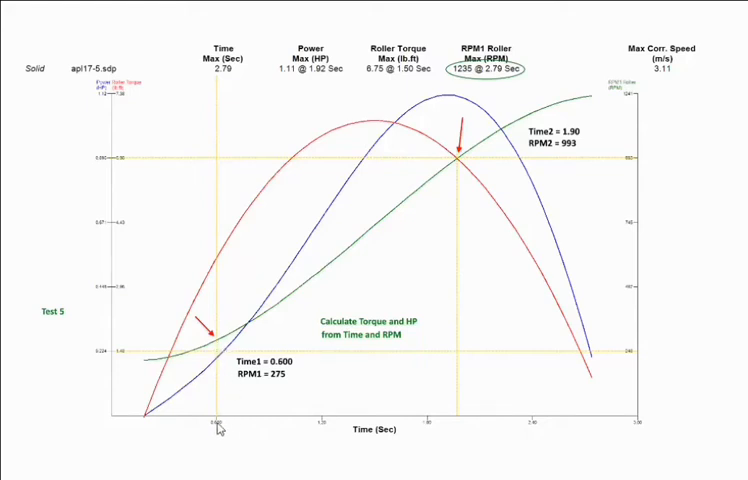
pyautogui.moveTo(220, 348)
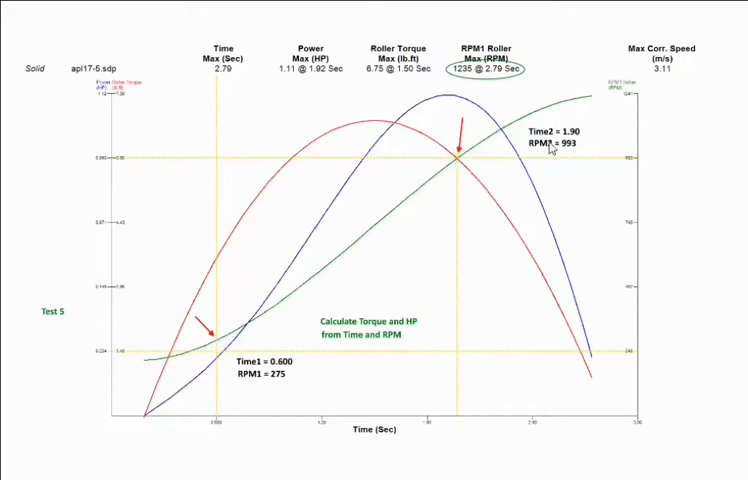
pyautogui.moveTo(460, 452)
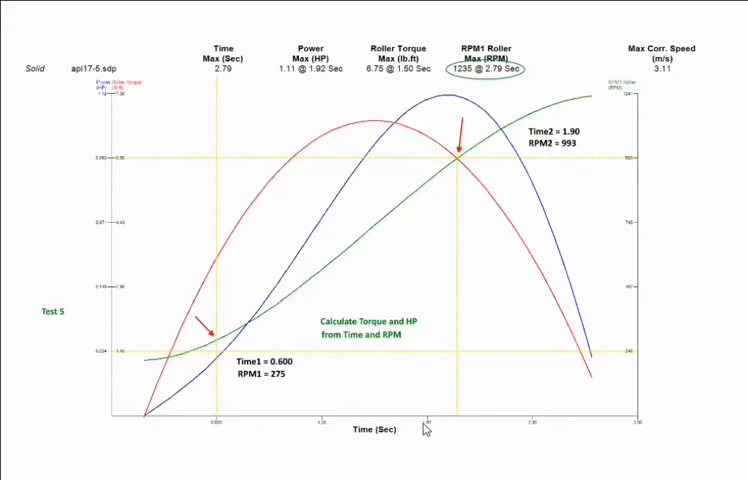
pyautogui.moveTo(456, 162)
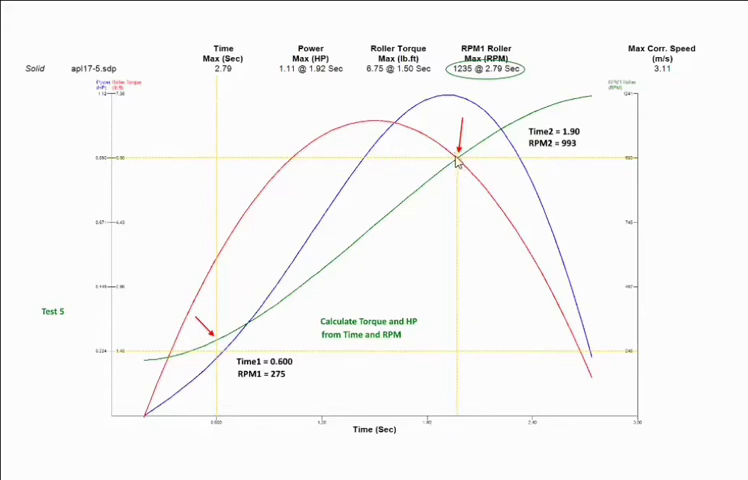
pyautogui.moveTo(628, 164)
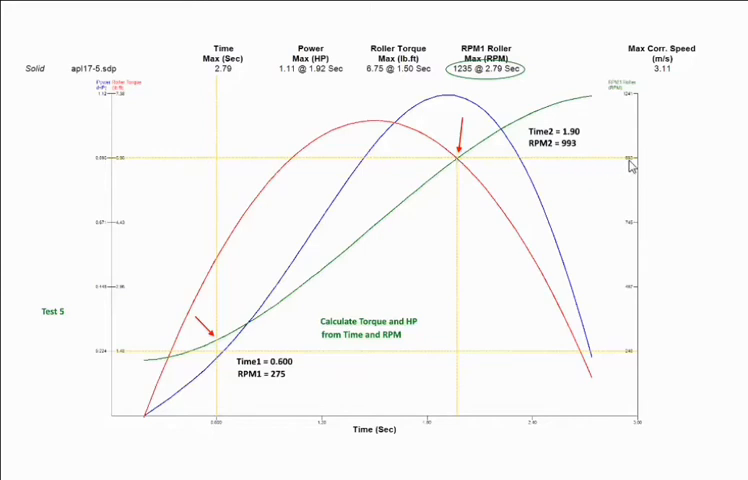
pyautogui.moveTo(408, 226)
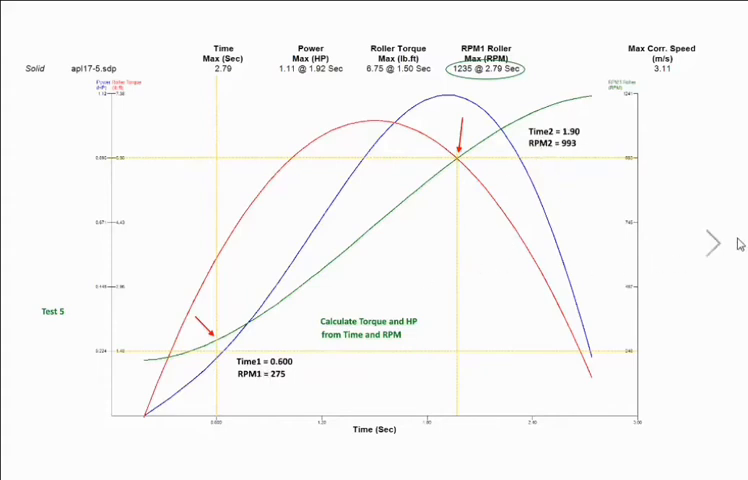
pyautogui.moveTo(716, 244)
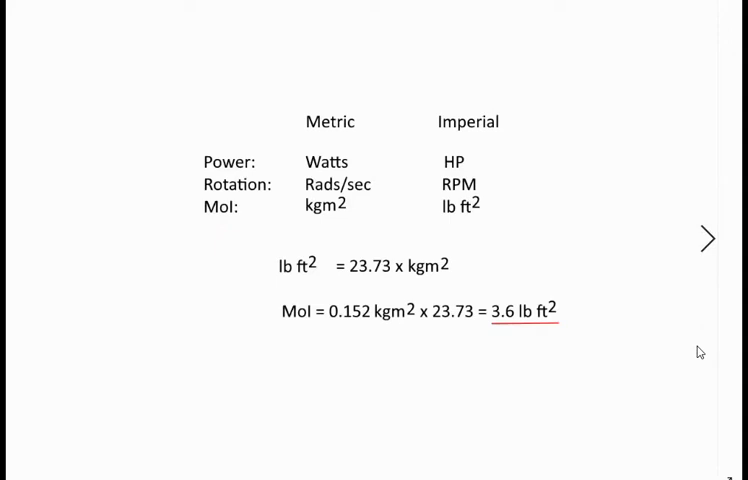
pyautogui.moveTo(428, 148)
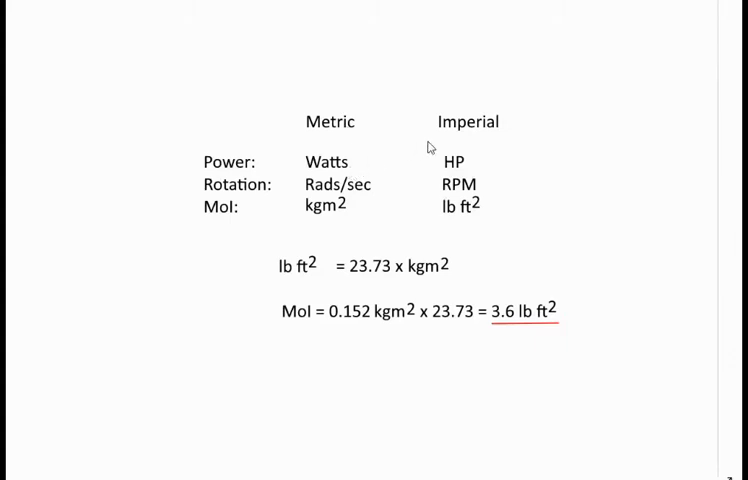
pyautogui.moveTo(406, 192)
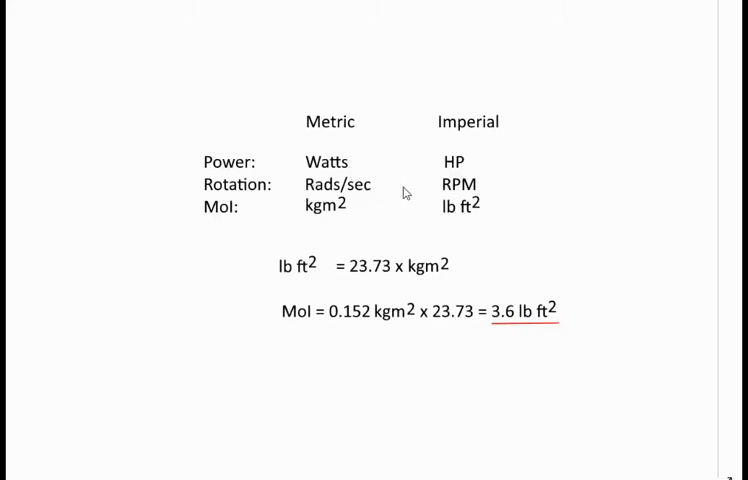
pyautogui.moveTo(284, 224)
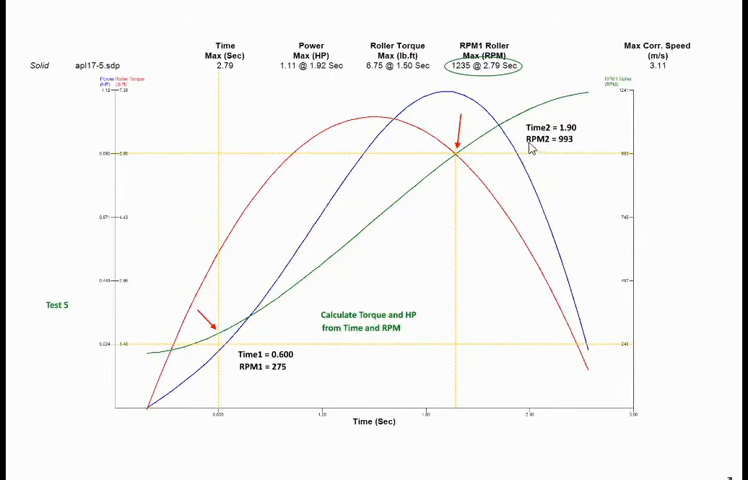
pyautogui.moveTo(568, 152)
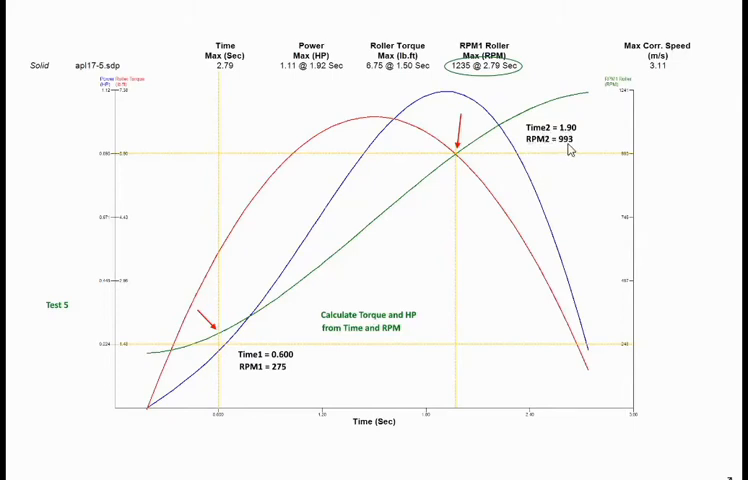
pyautogui.moveTo(284, 378)
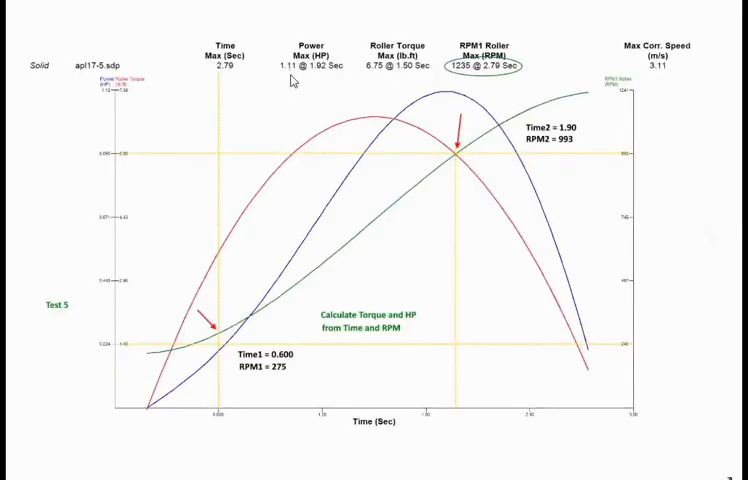
pyautogui.moveTo(396, 270)
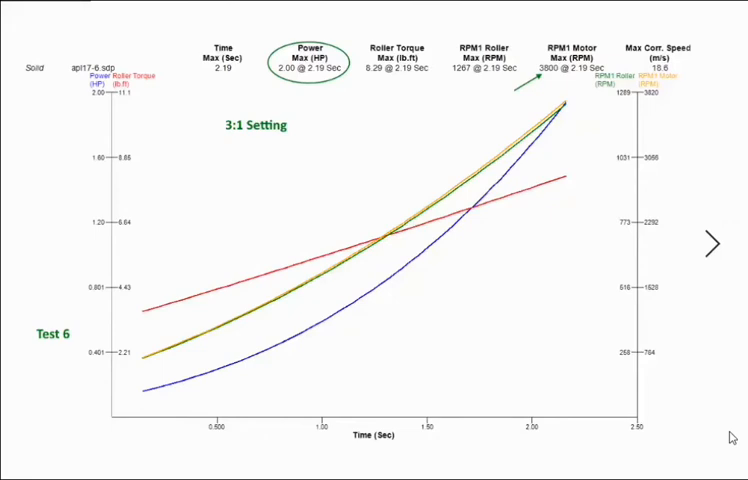
pyautogui.moveTo(556, 372)
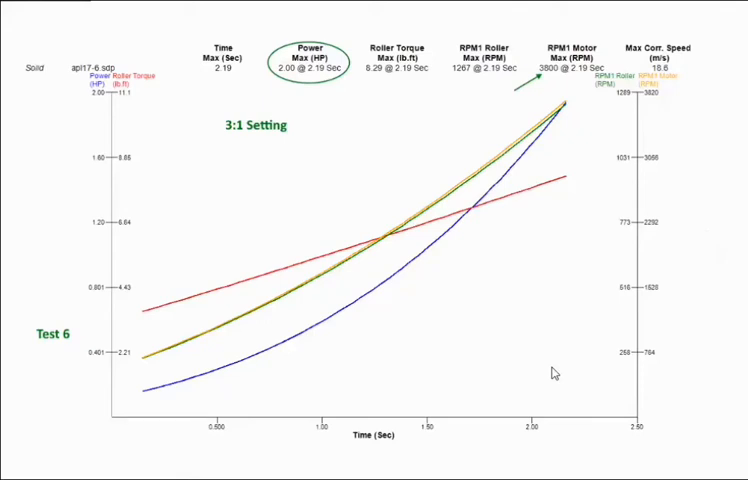
pyautogui.moveTo(572, 356)
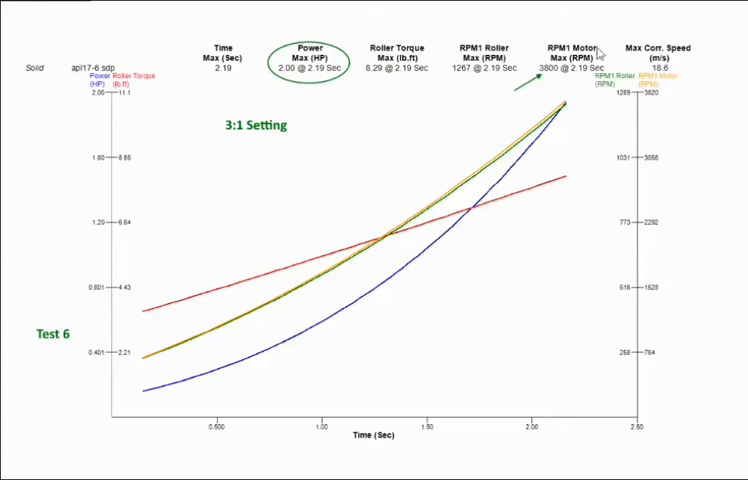
pyautogui.moveTo(496, 72)
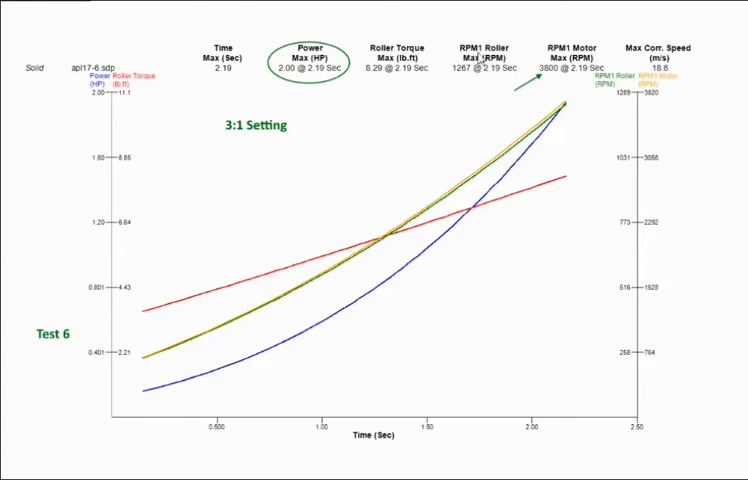
pyautogui.moveTo(458, 78)
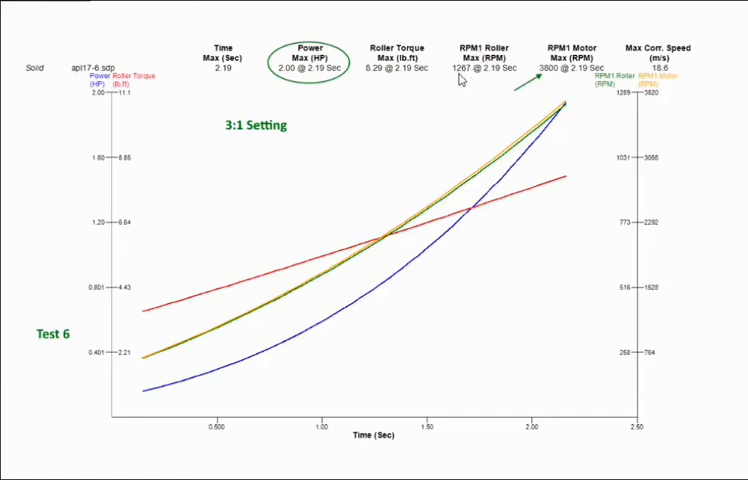
pyautogui.moveTo(552, 80)
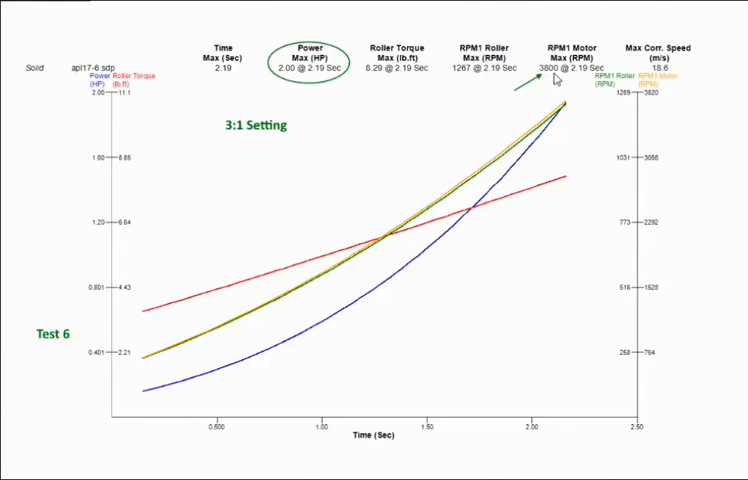
pyautogui.moveTo(484, 88)
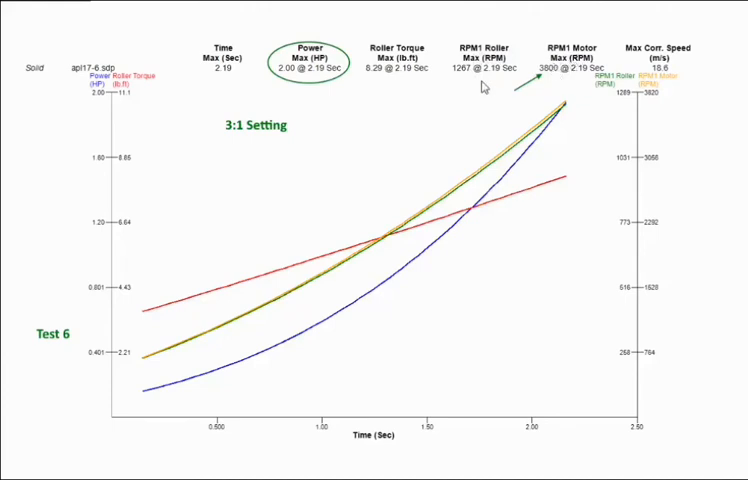
pyautogui.moveTo(470, 78)
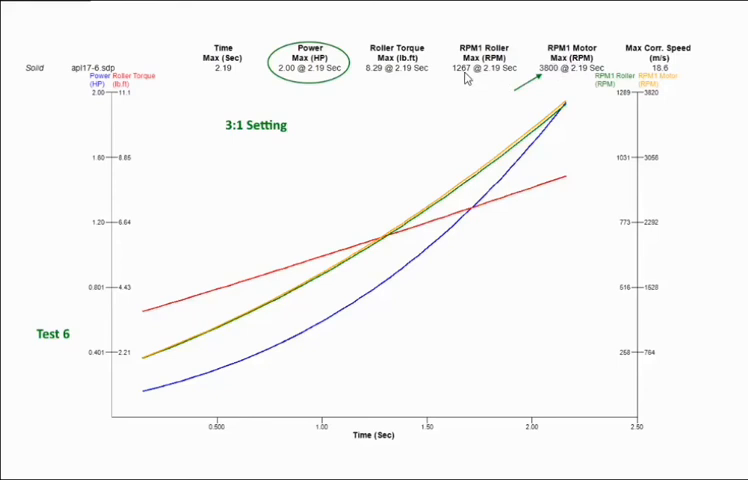
pyautogui.moveTo(556, 76)
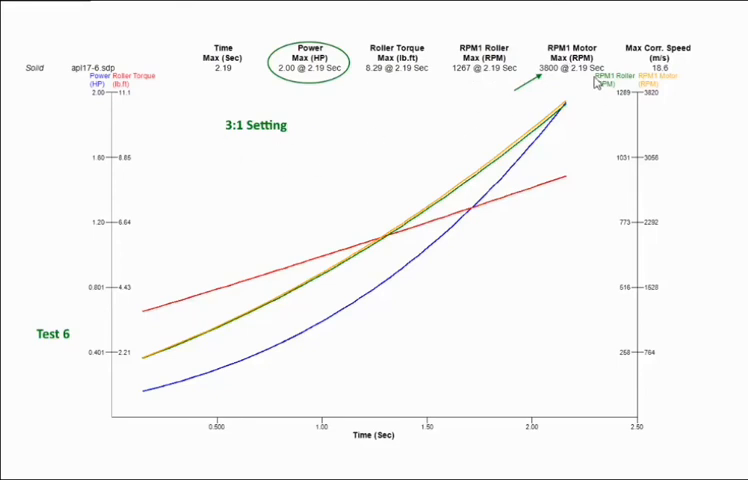
pyautogui.moveTo(604, 80)
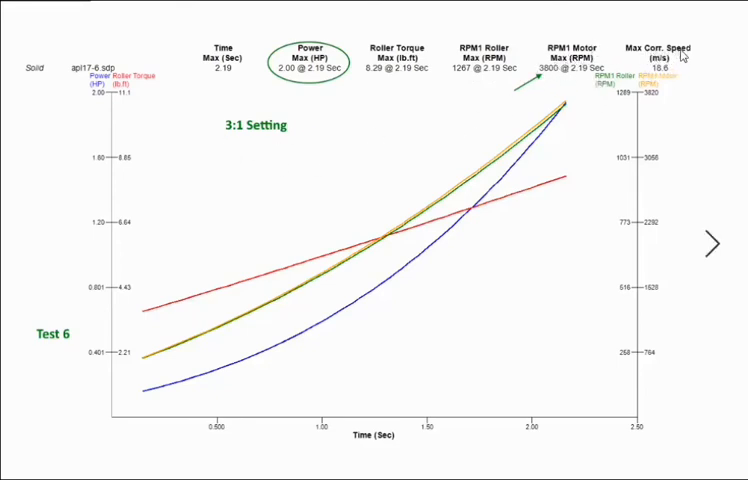
pyautogui.moveTo(676, 64)
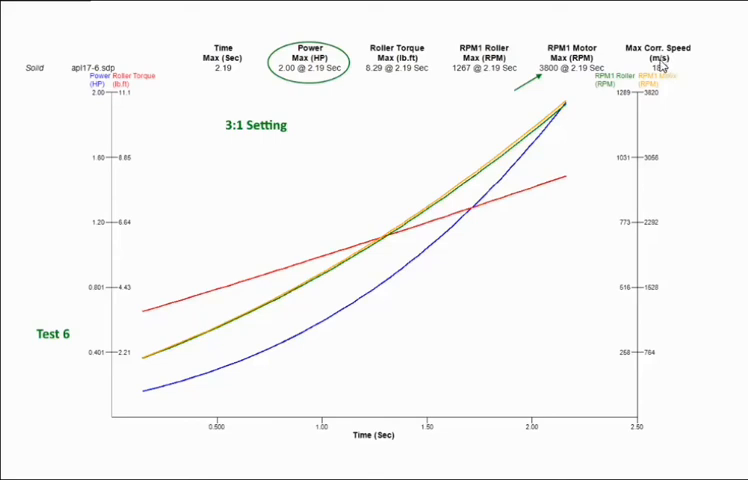
pyautogui.moveTo(668, 64)
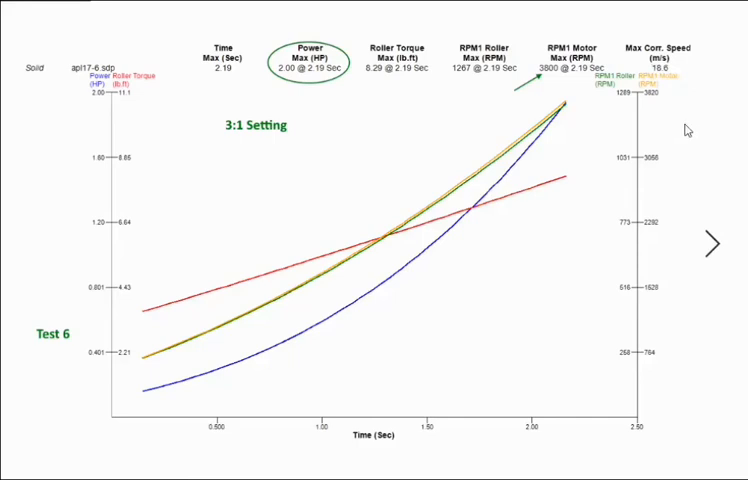
pyautogui.moveTo(684, 192)
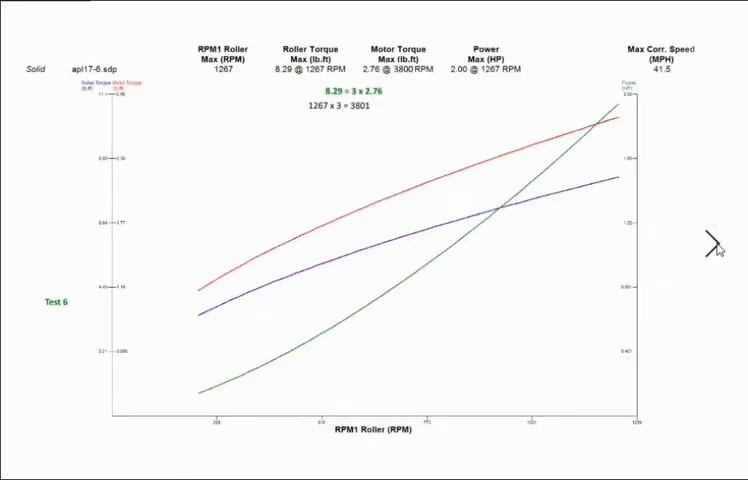
pyautogui.moveTo(590, 234)
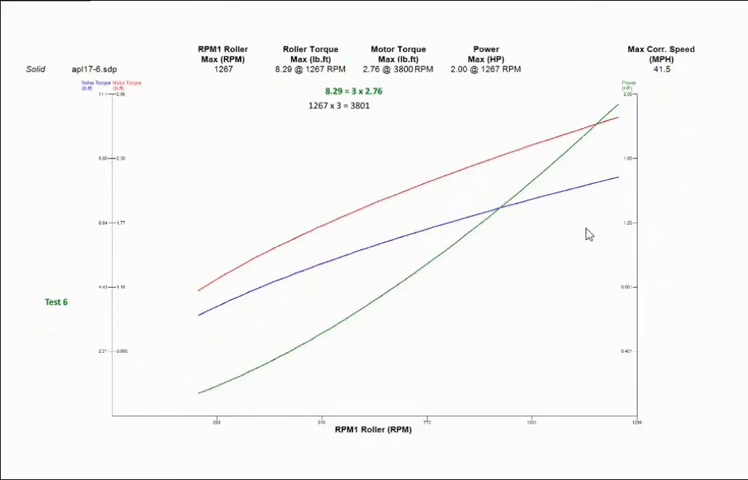
pyautogui.moveTo(396, 106)
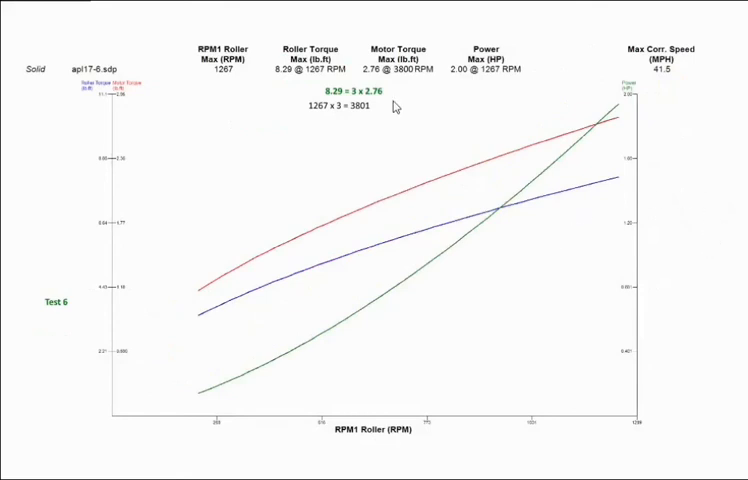
pyautogui.moveTo(460, 94)
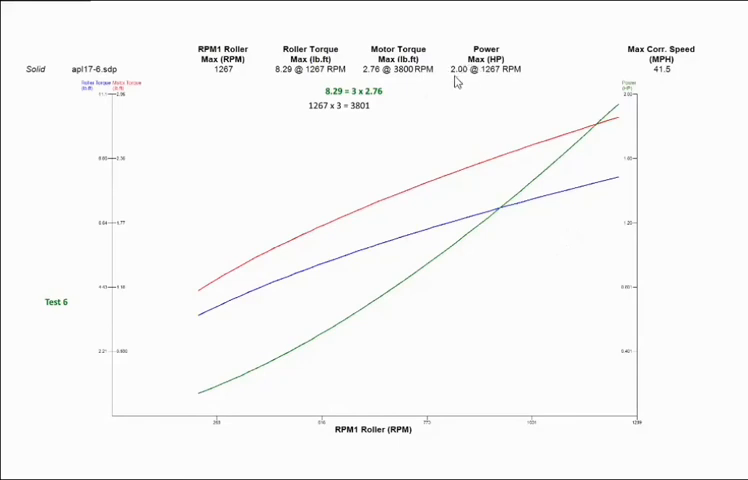
pyautogui.moveTo(472, 92)
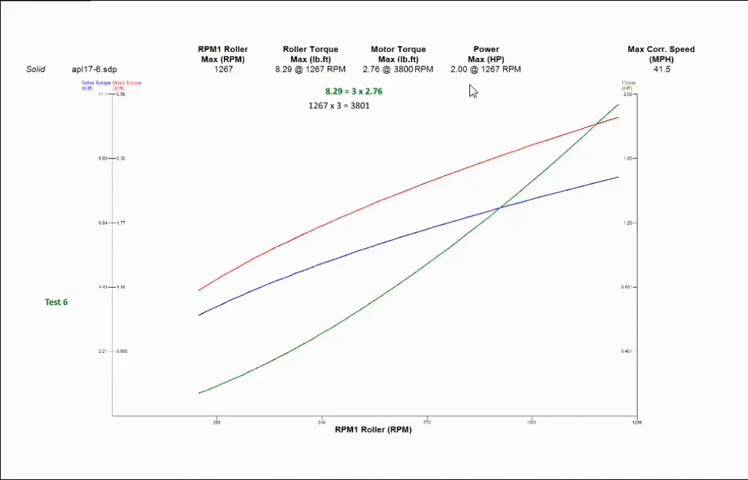
pyautogui.moveTo(440, 92)
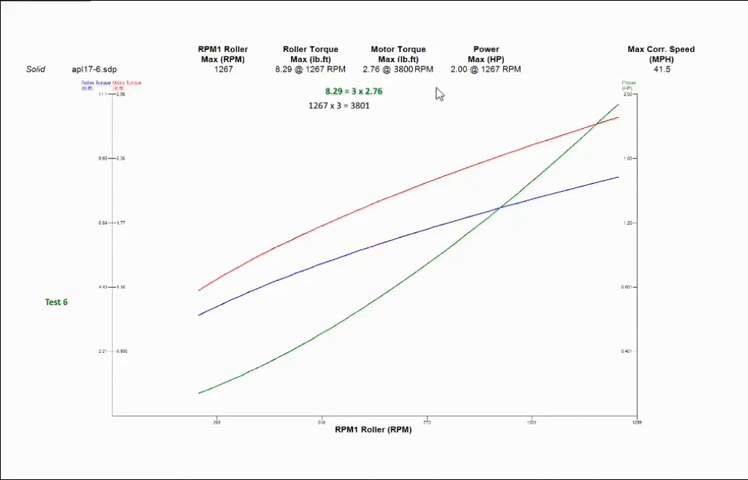
pyautogui.moveTo(436, 112)
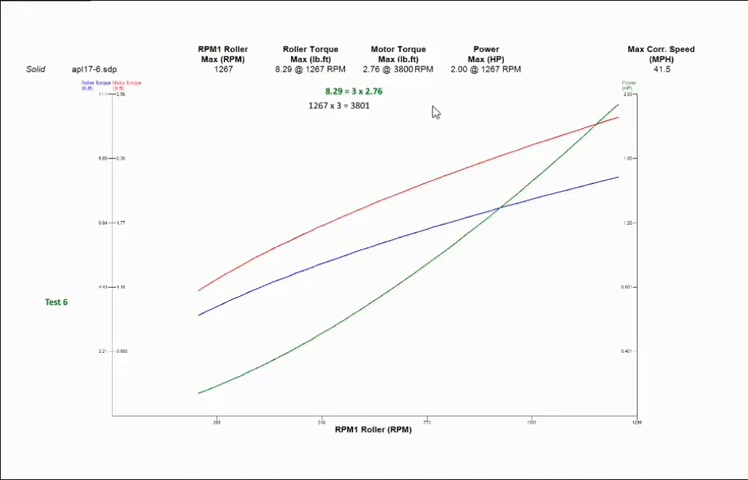
pyautogui.moveTo(336, 58)
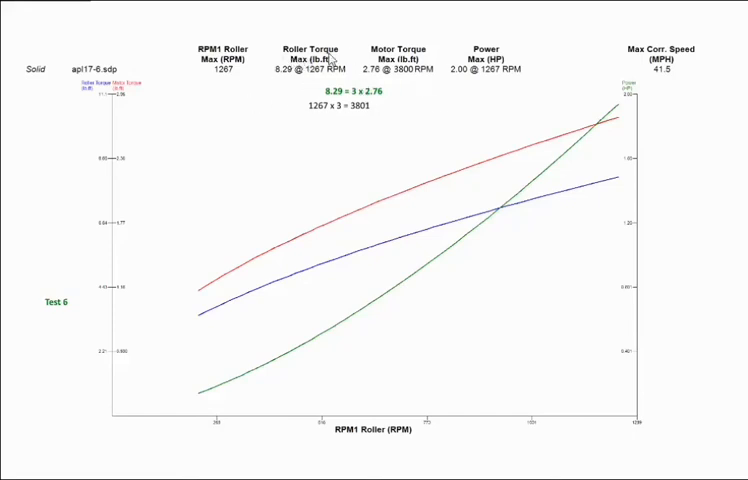
pyautogui.moveTo(288, 80)
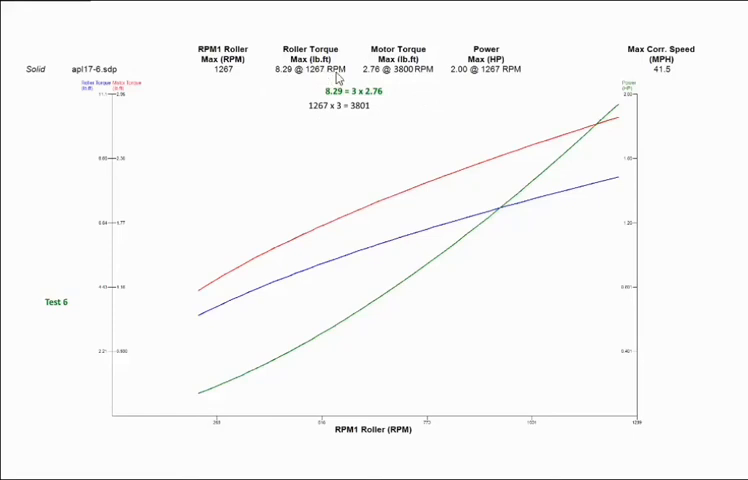
pyautogui.moveTo(388, 58)
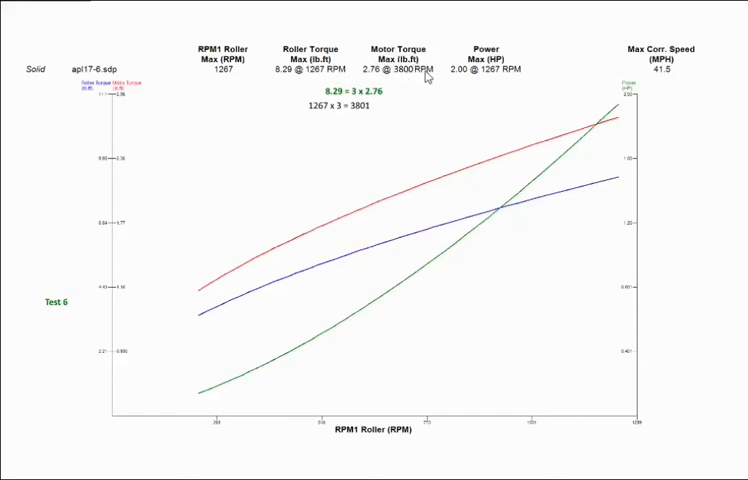
pyautogui.moveTo(284, 82)
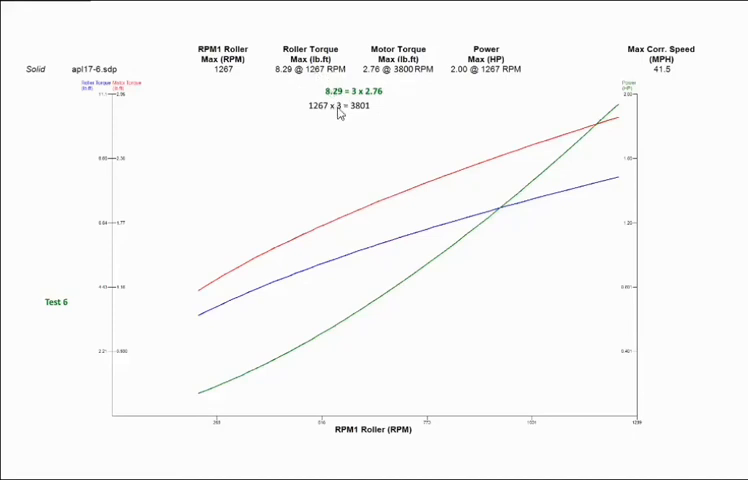
pyautogui.moveTo(392, 90)
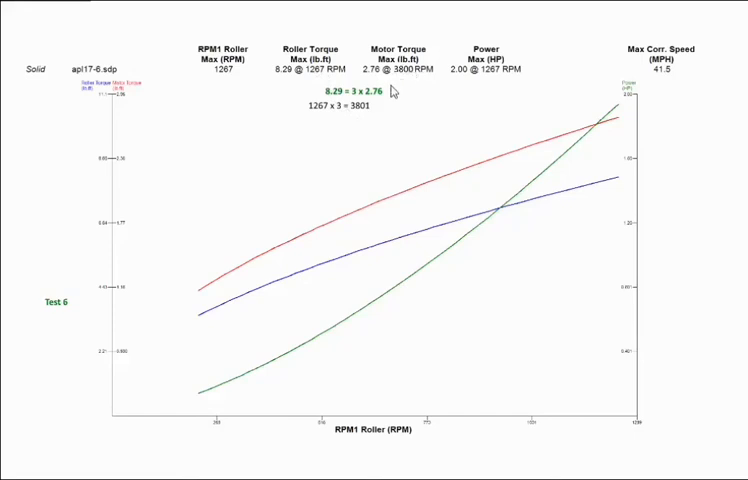
pyautogui.moveTo(392, 172)
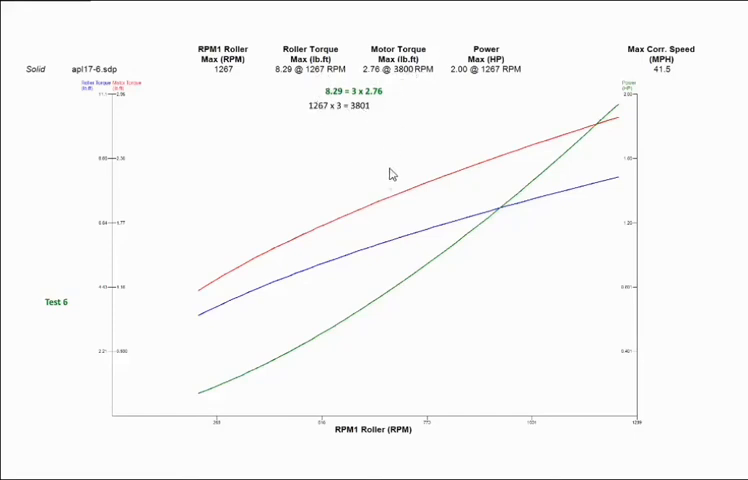
pyautogui.moveTo(360, 252)
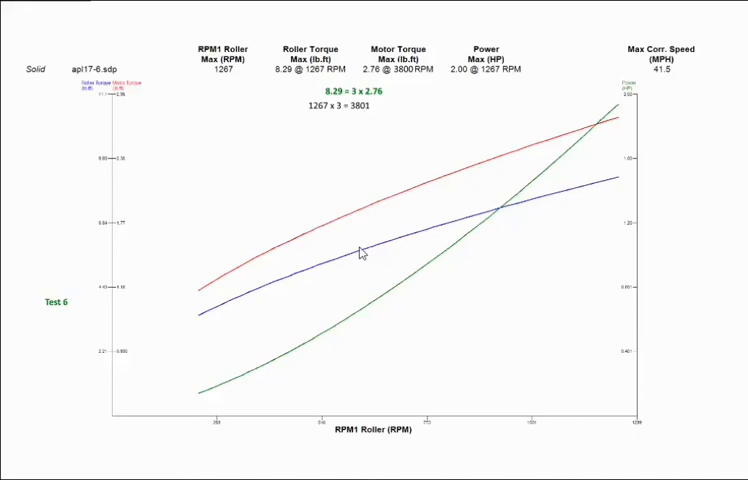
pyautogui.moveTo(360, 252)
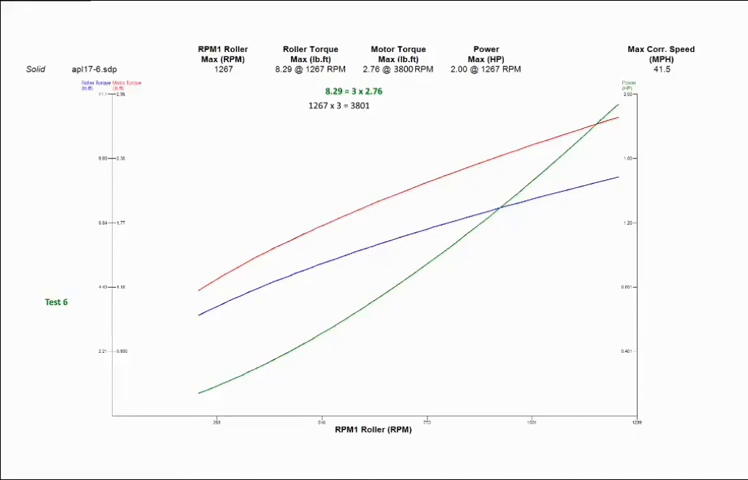